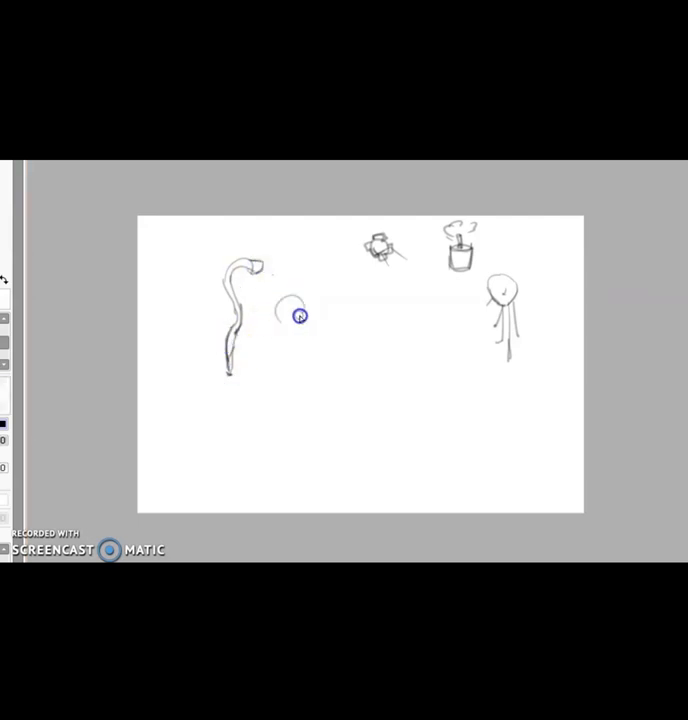
Step: Sketch a stroke building out one of the creature concept thumbnails
{"action": "left_click_drag", "start_coordinate": [298, 316], "coordinate": [322, 412]}
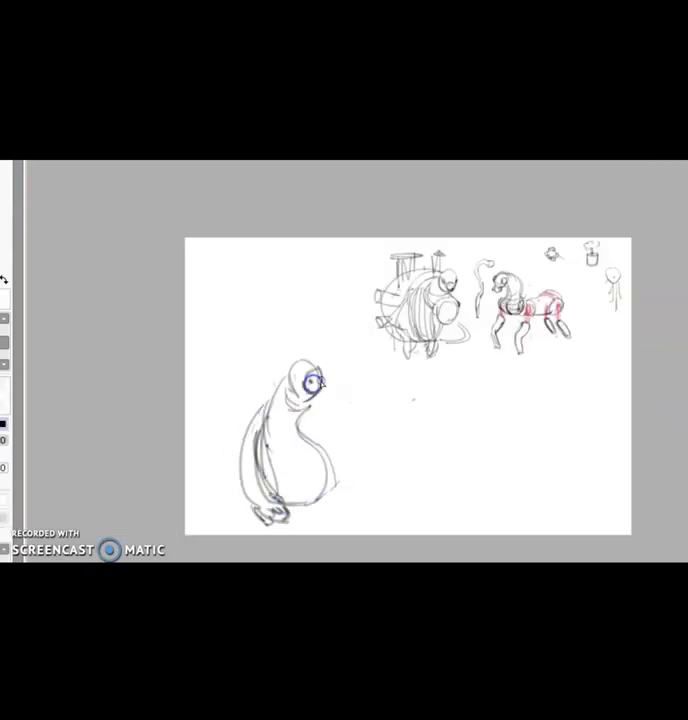
{"action": "left_click_drag", "start_coordinate": [290, 440], "coordinate": [250, 300]}
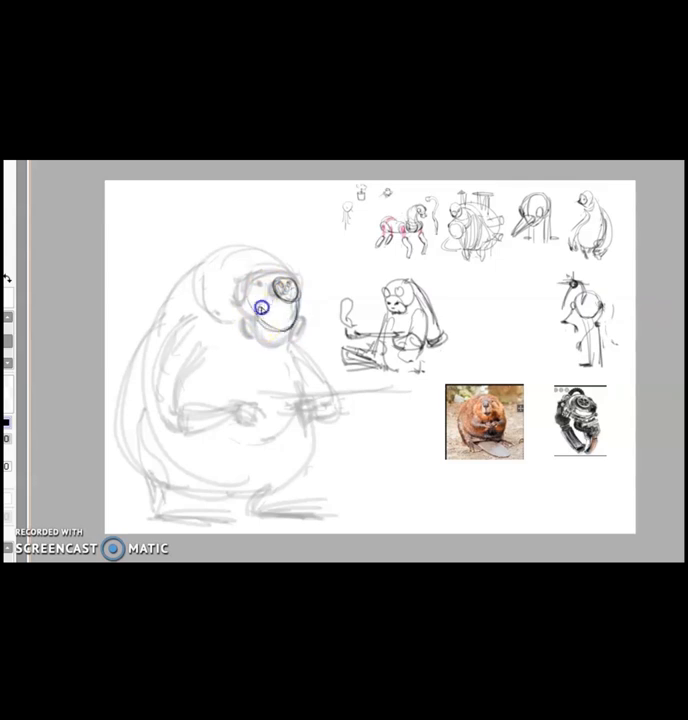
Step: Sketch the mask outline, filter and goggle shapes over the beaver's face
{"action": "left_click_drag", "start_coordinate": [264, 300], "coordinate": [250, 330]}
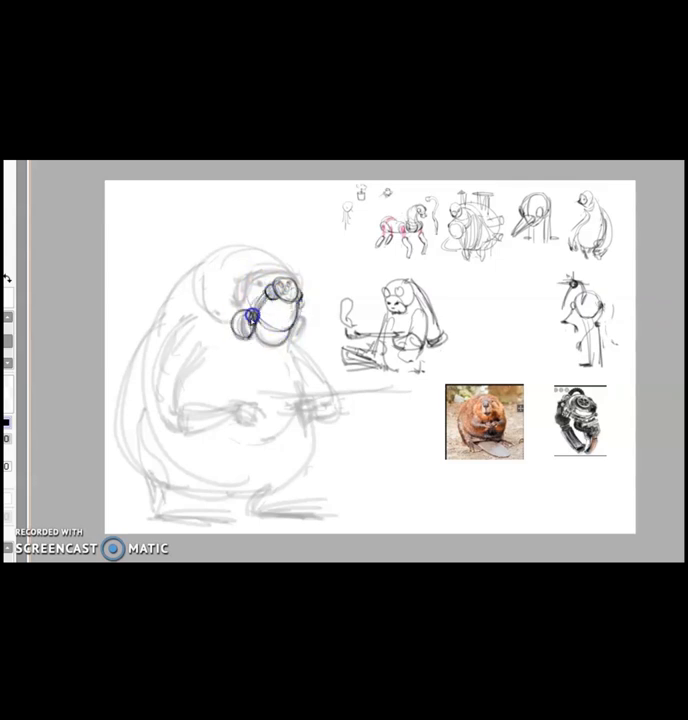
{"action": "left_click_drag", "start_coordinate": [250, 330], "coordinate": [284, 280]}
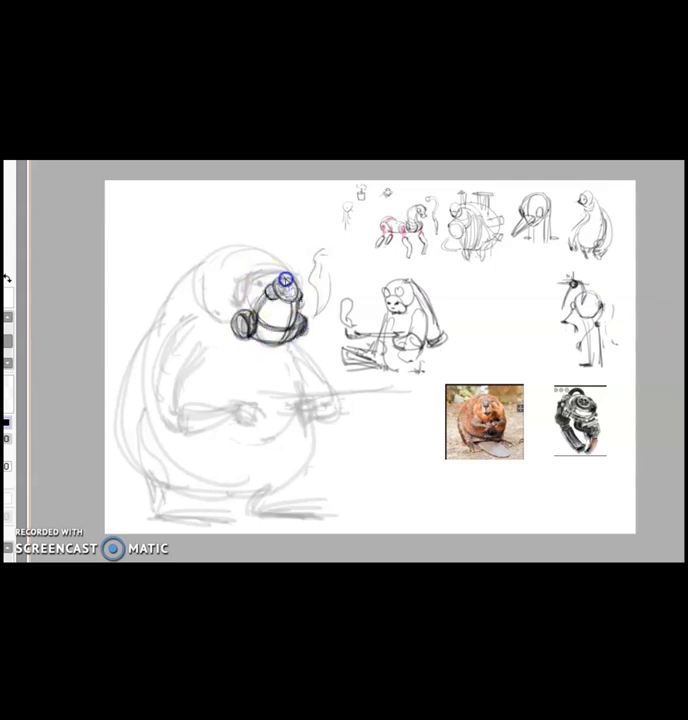